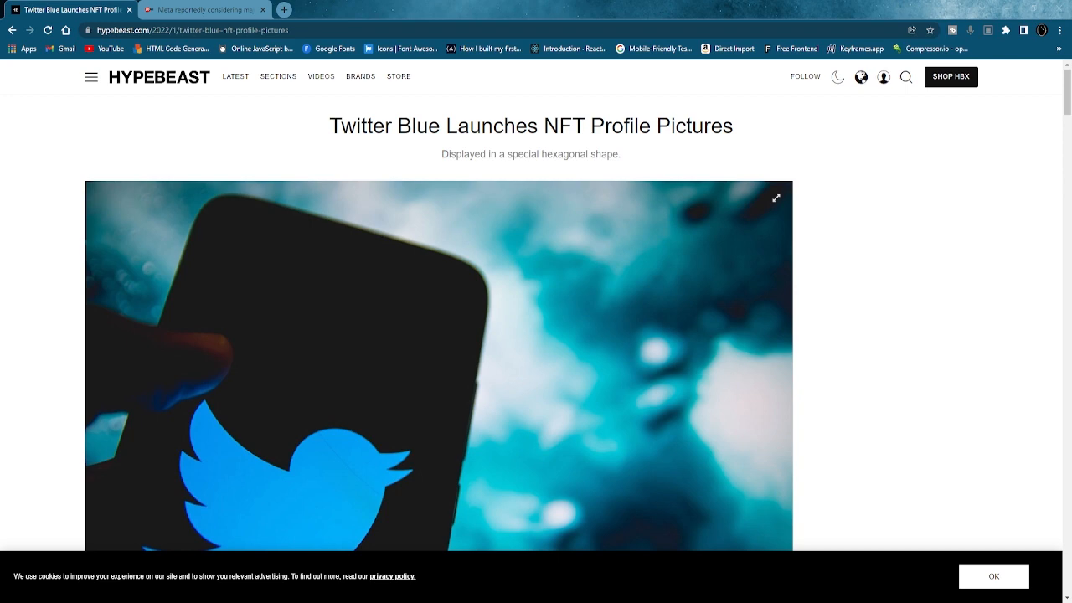
{"action": "scroll", "scroll_direction": "down", "scroll_amount": 3}
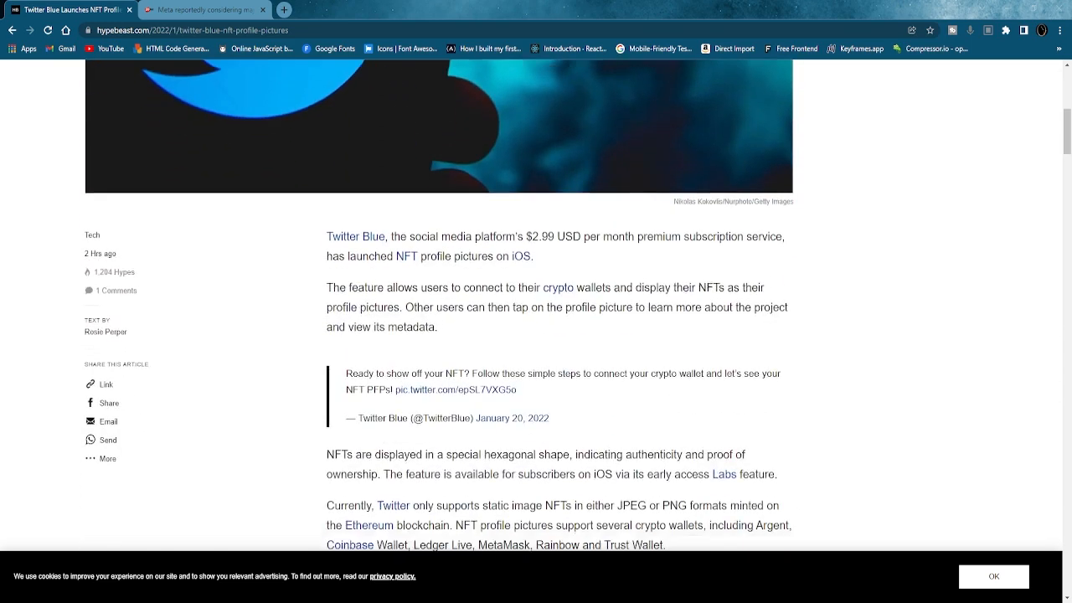
{"action": "scroll", "scroll_direction": "down", "scroll_amount": 3}
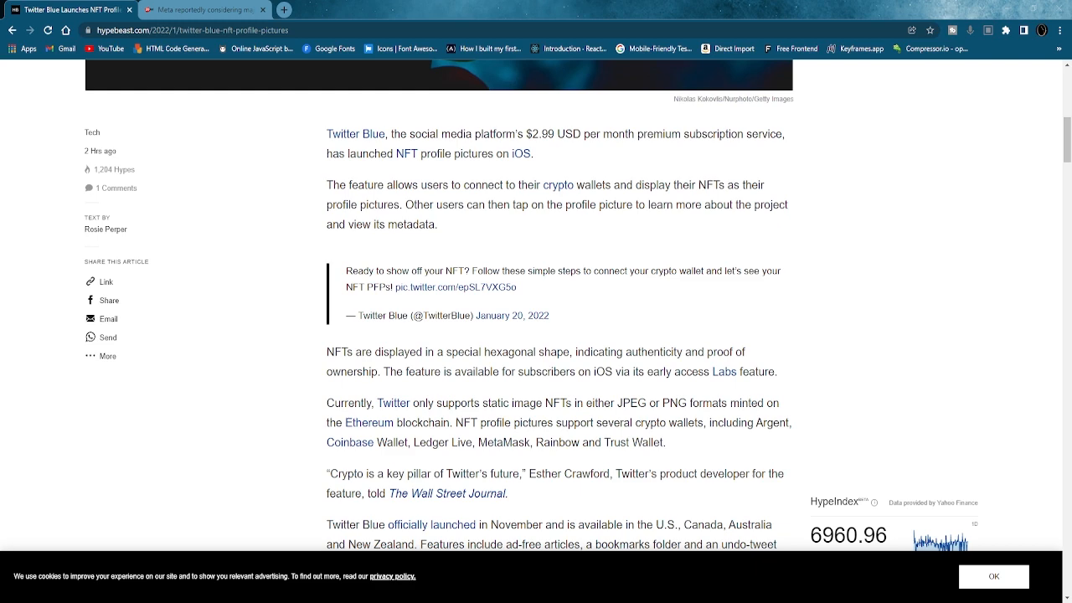
{"action": "scroll", "scroll_direction": "down", "scroll_amount": 3}
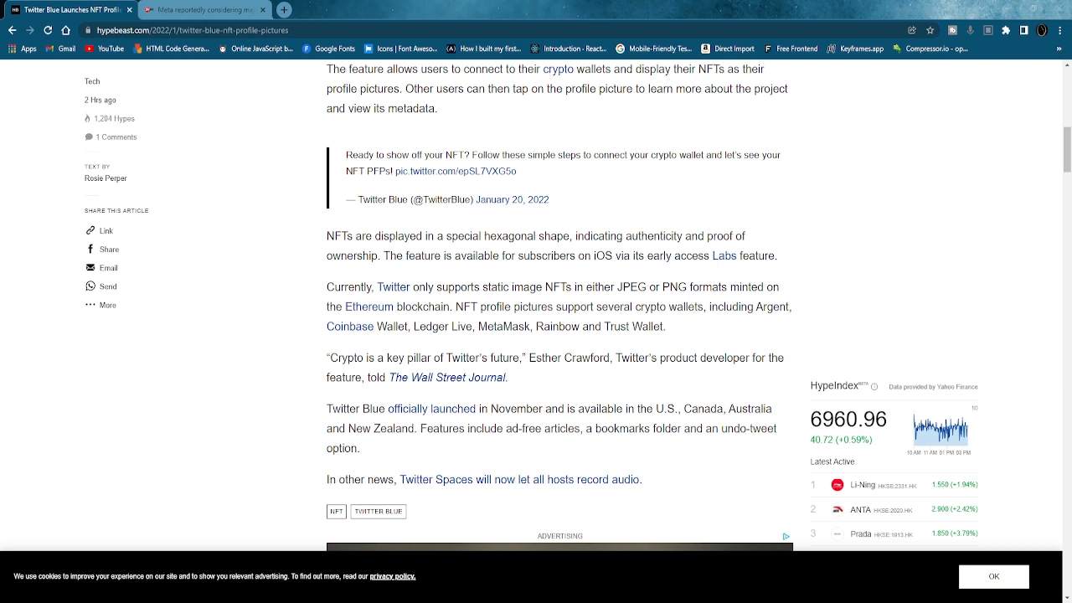
{"action": "scroll", "scroll_direction": "down", "scroll_amount": 3}
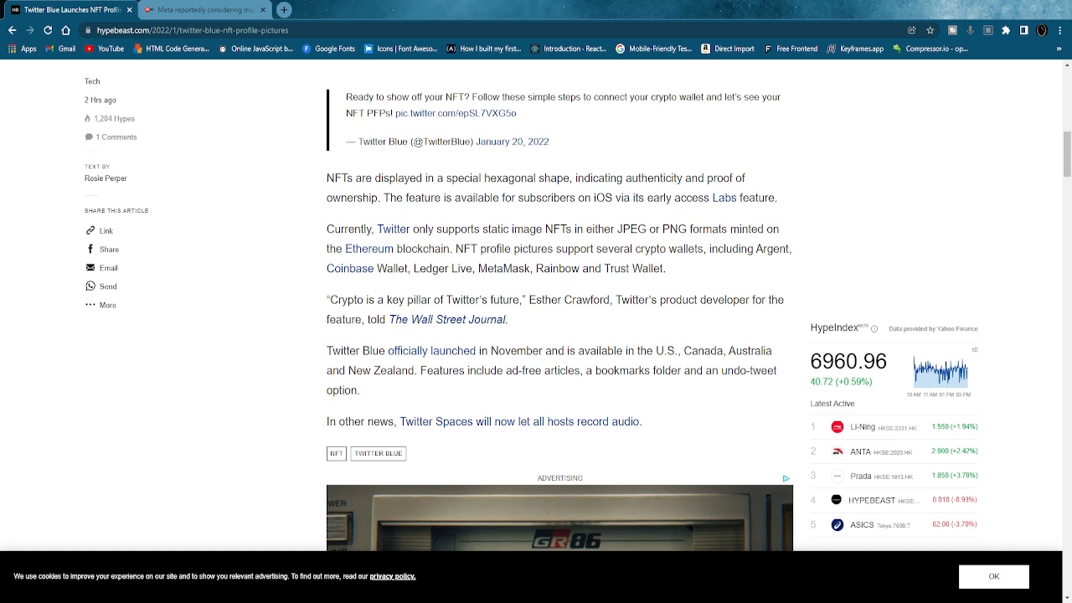
{"action": "scroll", "scroll_direction": "up", "scroll_amount": 3}
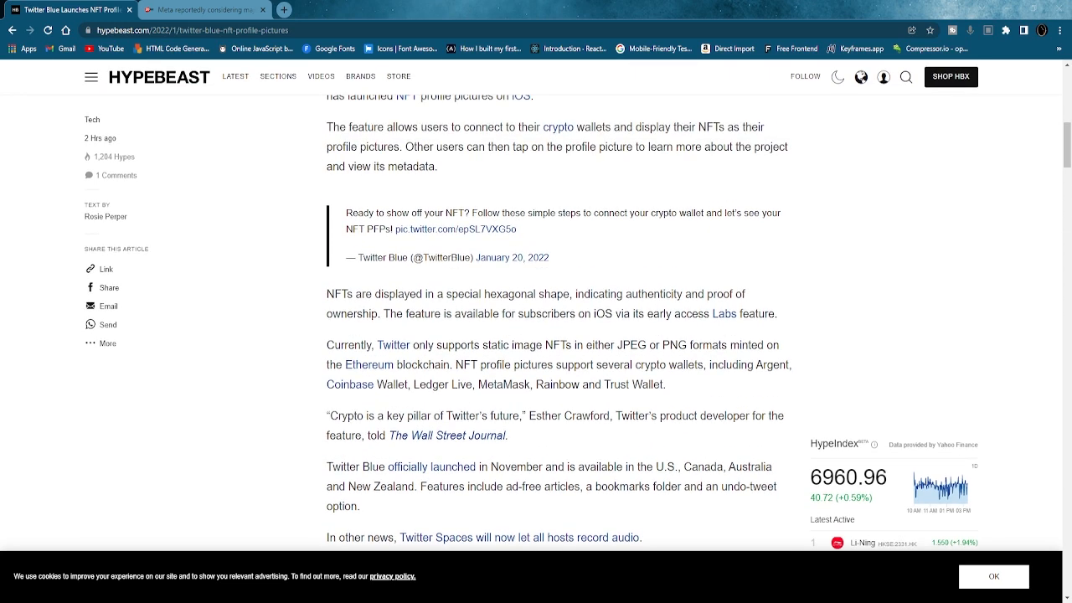
{"action": "scroll", "scroll_direction": "up", "scroll_amount": 3}
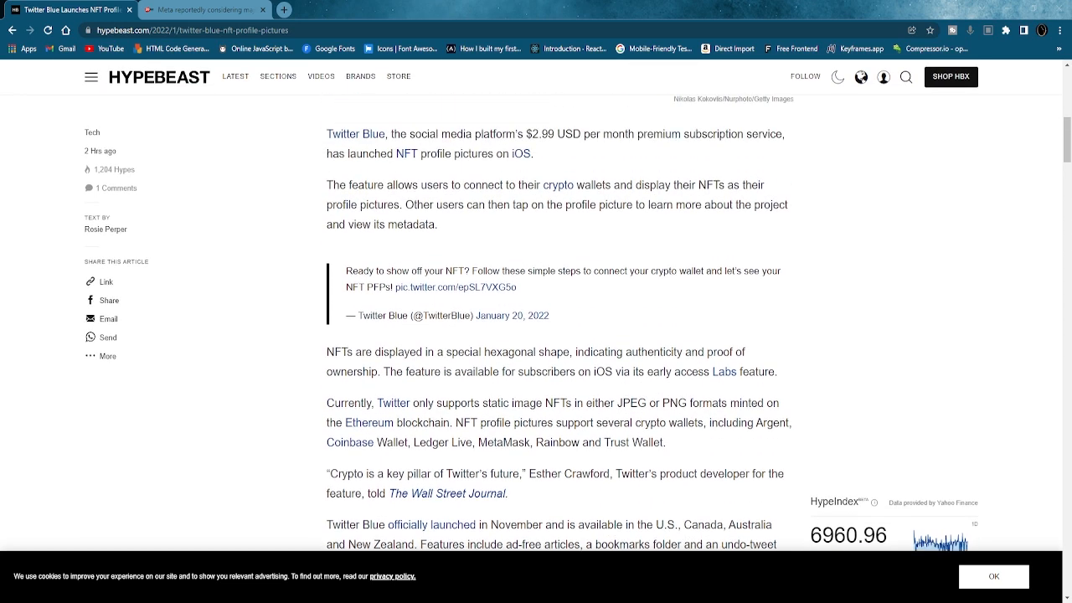